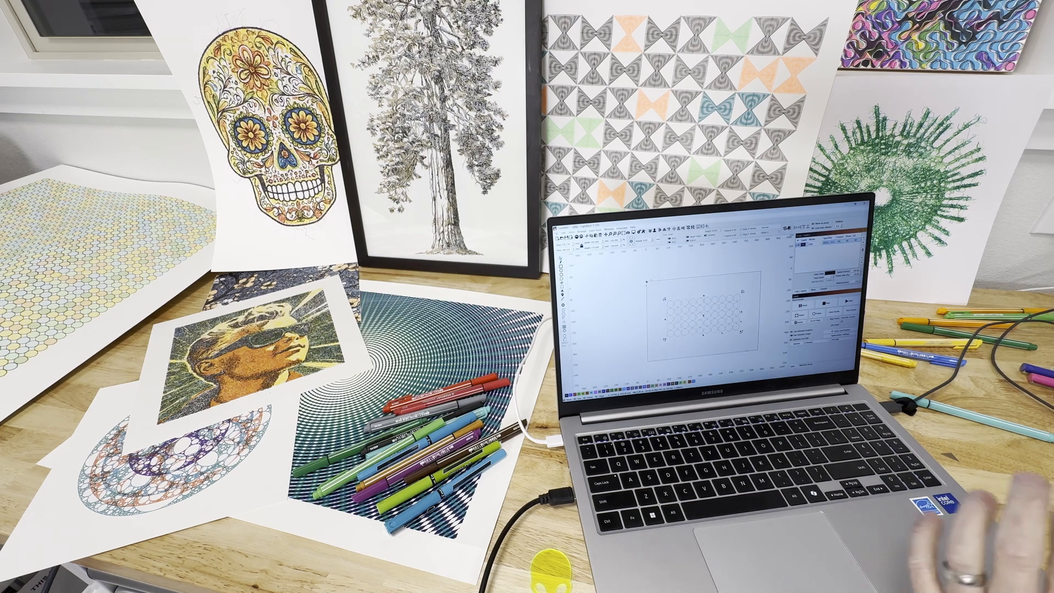
mouse_move(726, 458)
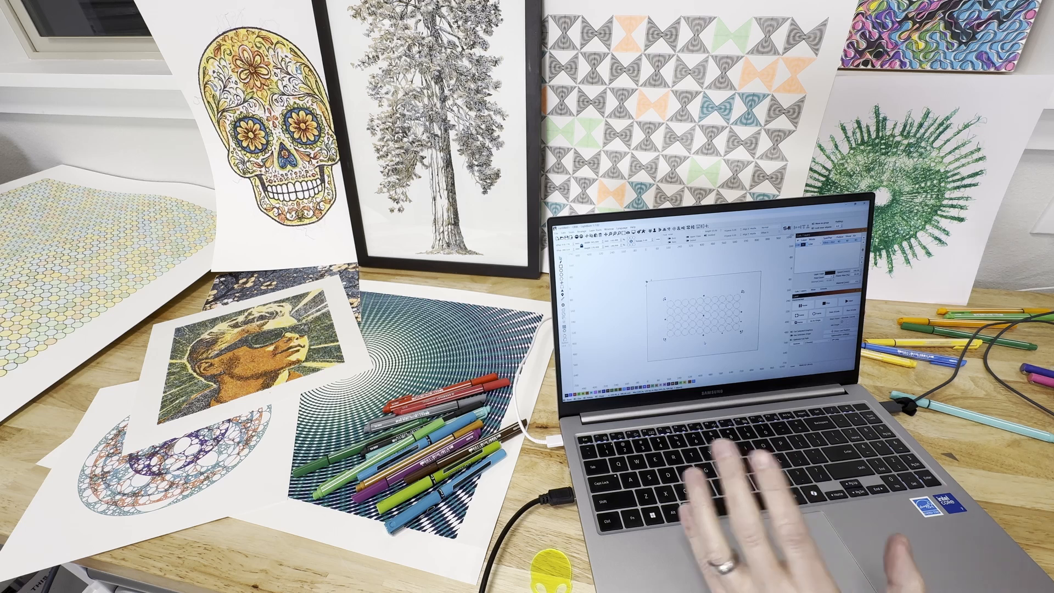